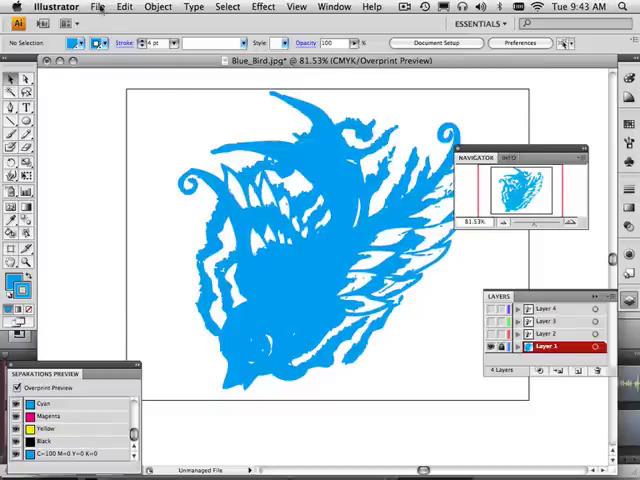
Save the artwork to the Desktop as Blue_Bird.ai in Adobe Illustrator format, accepting default options
{"action": "left_click", "coordinate": [96, 8]}
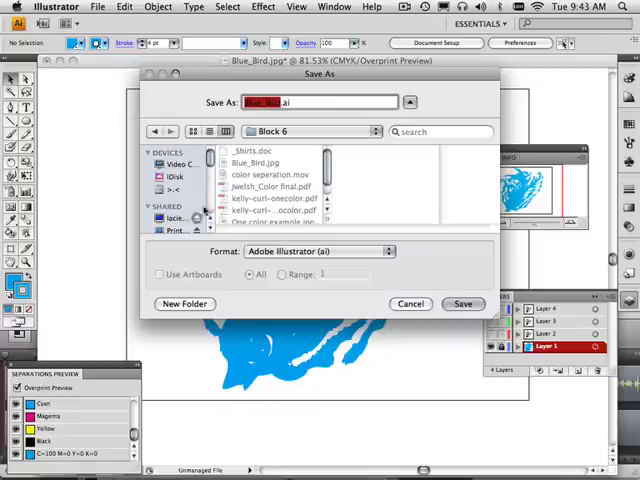
{"action": "left_click", "coordinate": [184, 176]}
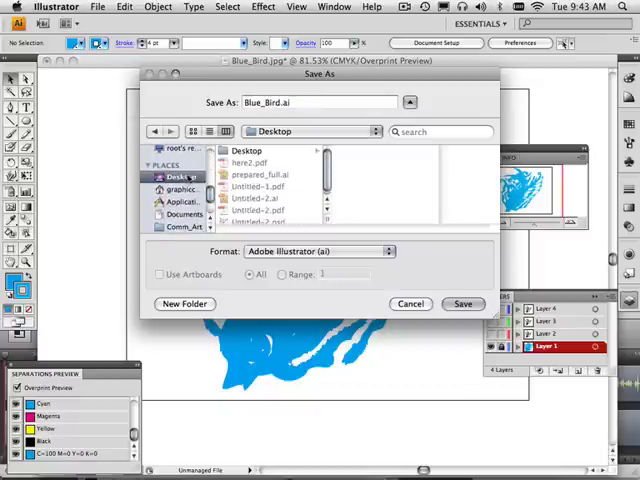
{"action": "left_click", "coordinate": [464, 304]}
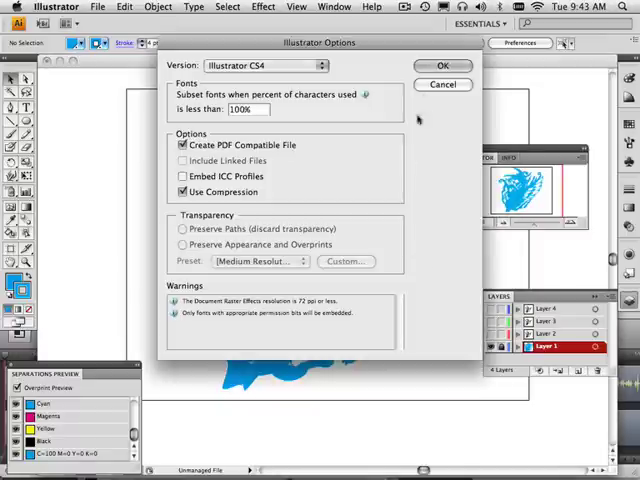
{"action": "left_click", "coordinate": [442, 64]}
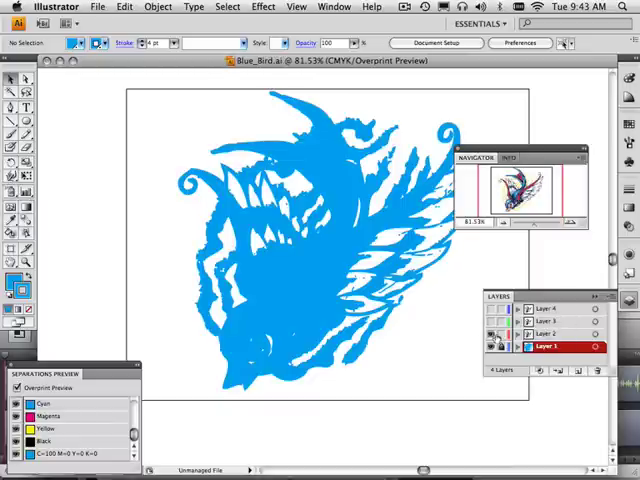
Reveal and select the colour swallow image, then Live Trace it in black-and-white mode
{"action": "left_click", "coordinate": [552, 348]}
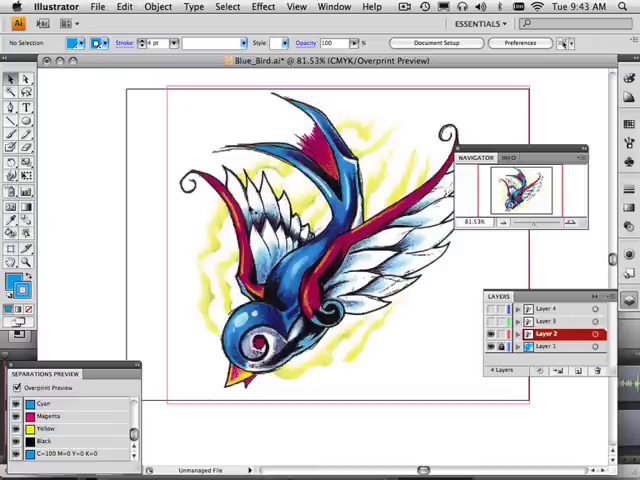
{"action": "left_click", "coordinate": [340, 250]}
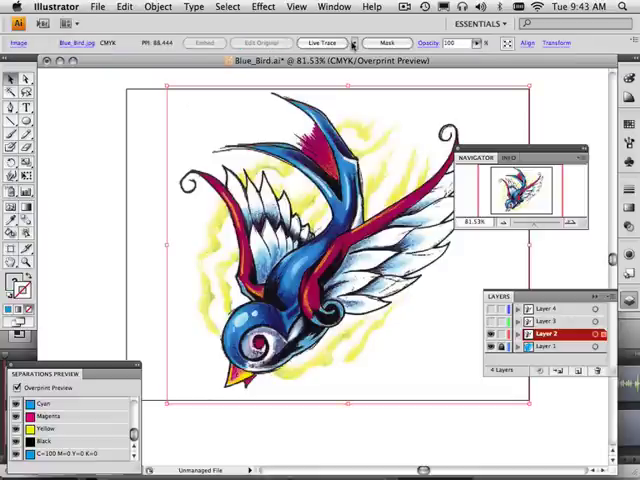
{"action": "left_click", "coordinate": [352, 44]}
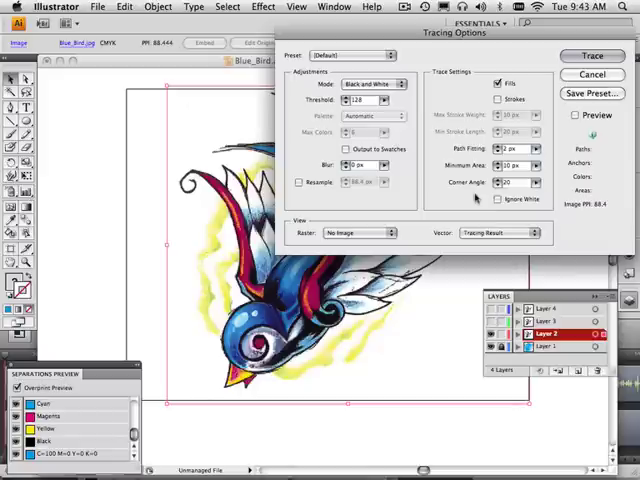
{"action": "left_click", "coordinate": [498, 200]}
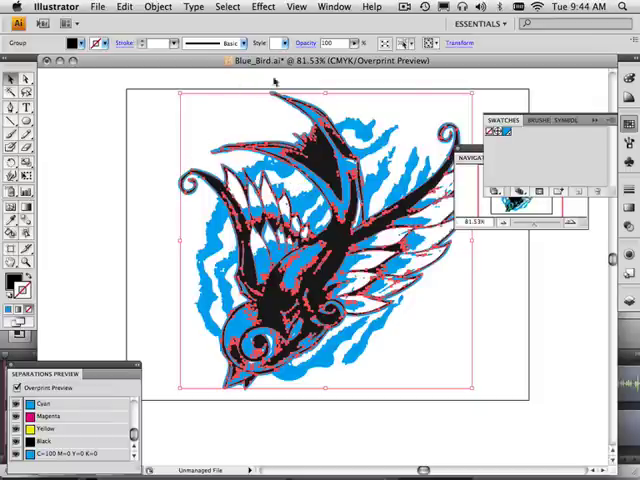
Ungroup the traced swallow linework via Object > Ungroup
{"action": "left_click", "coordinate": [156, 8]}
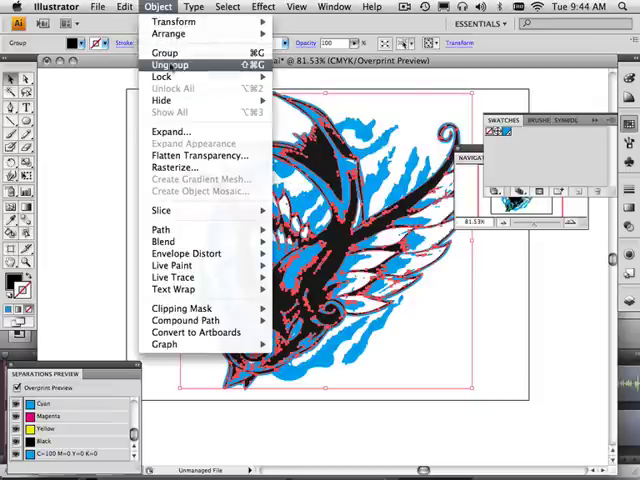
{"action": "left_click", "coordinate": [168, 64]}
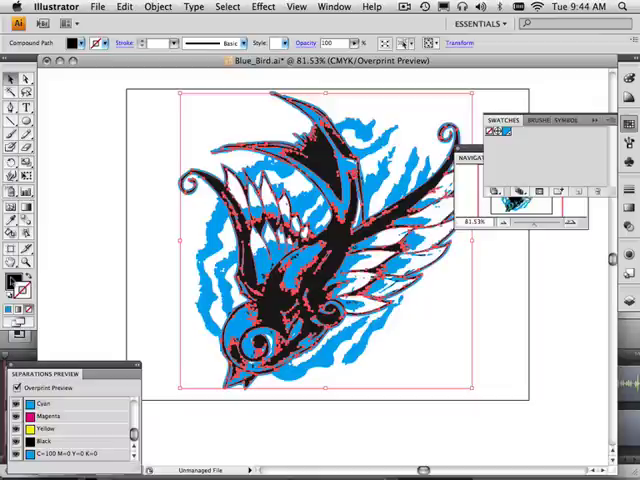
{"action": "mouse_move", "coordinate": [16, 284]}
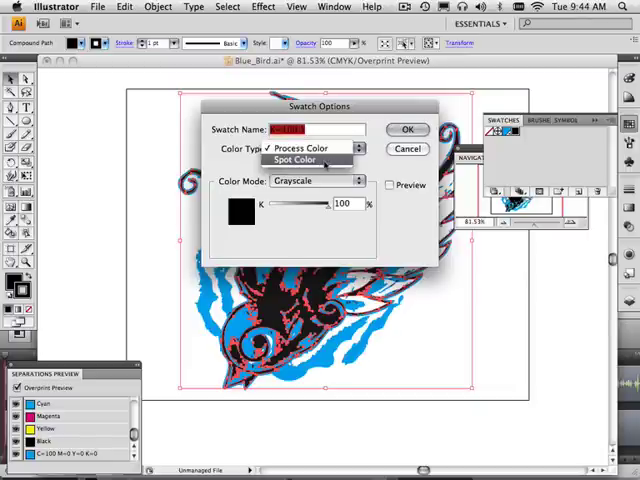
Redefine the black swatch as a CMYK spot colour
{"action": "left_click", "coordinate": [356, 180]}
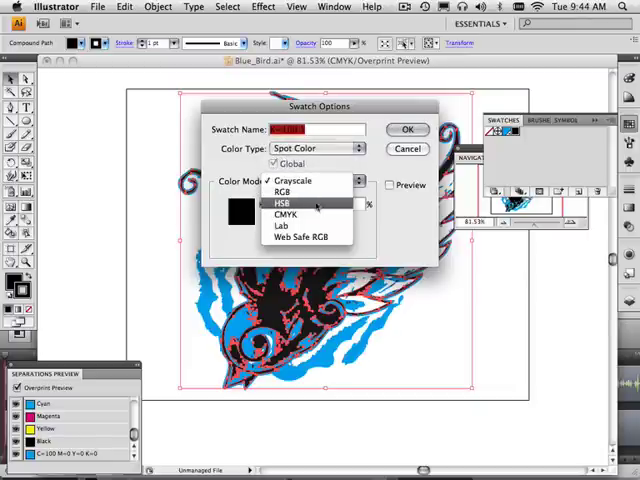
{"action": "left_click", "coordinate": [288, 220]}
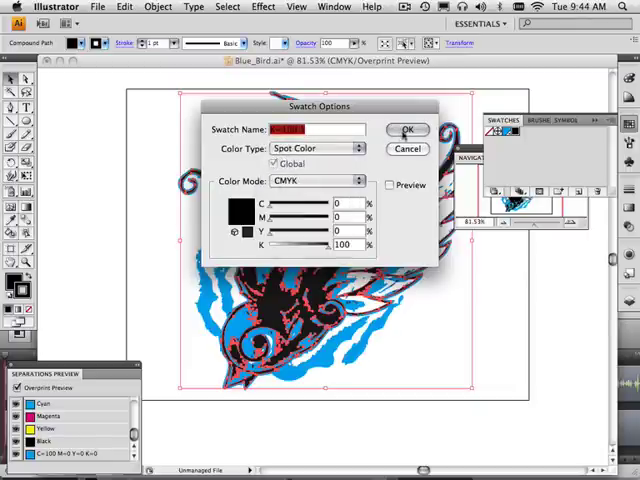
{"action": "left_click", "coordinate": [406, 130]}
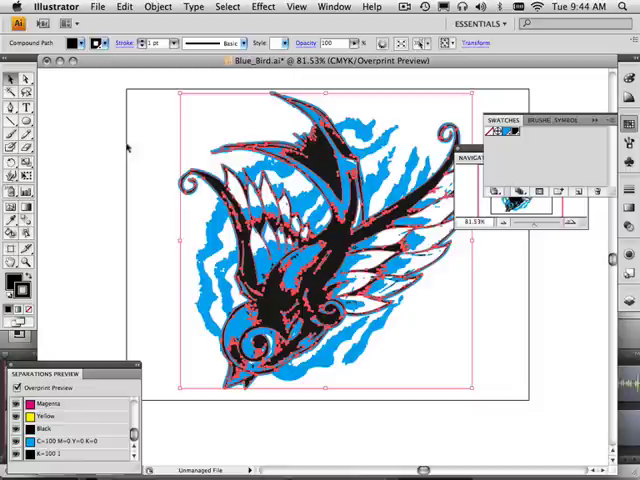
{"action": "mouse_move", "coordinate": [108, 164]}
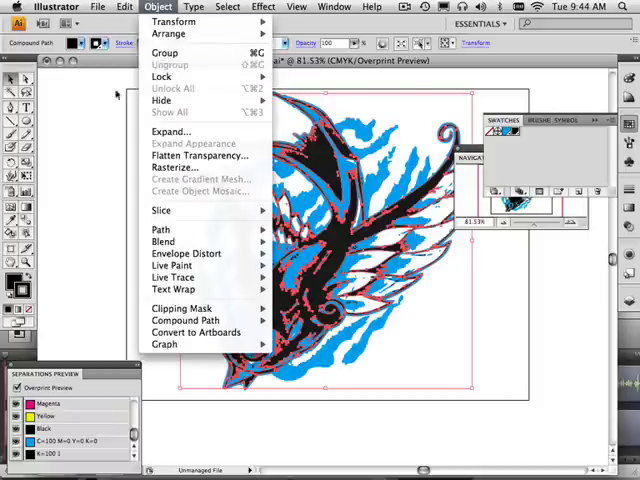
Apply an Object menu command to restructure the traced black linework
{"action": "left_click", "coordinate": [228, 8]}
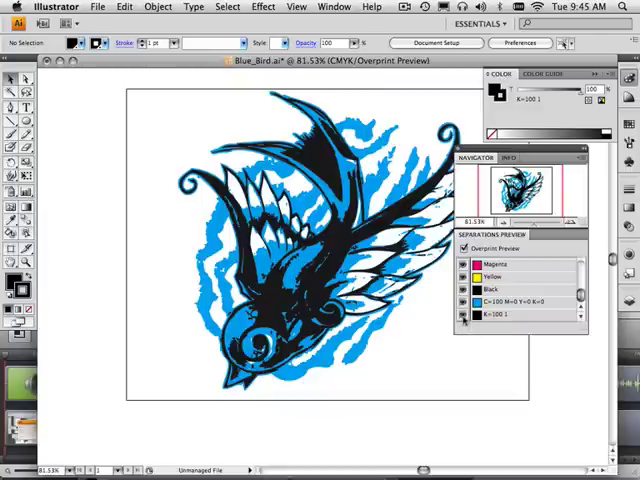
{"action": "left_click", "coordinate": [464, 288]}
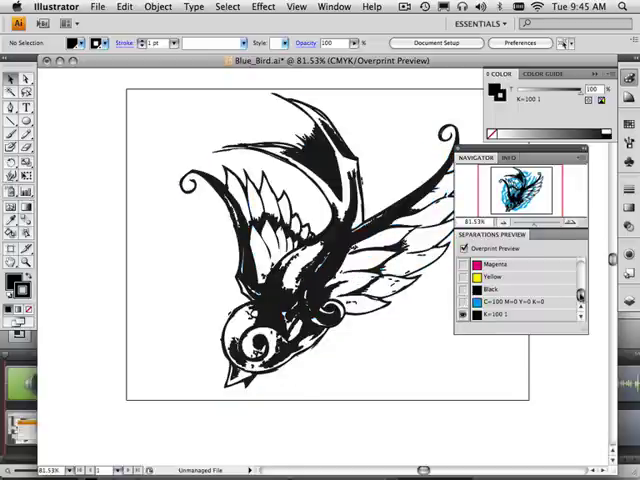
{"action": "scroll", "scroll_direction": "up", "scroll_amount": 3}
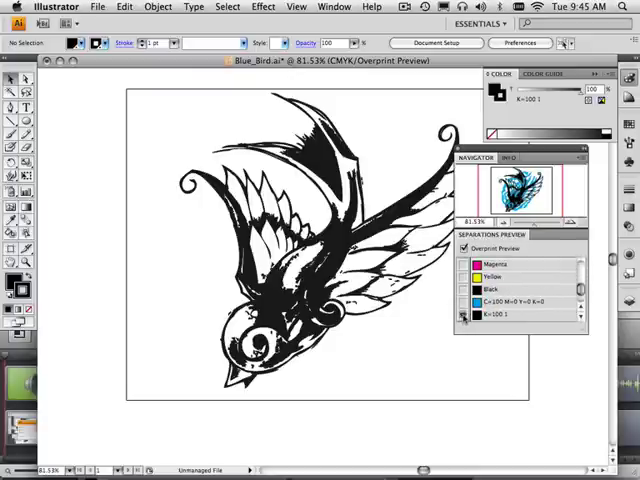
{"action": "left_click", "coordinate": [464, 302]}
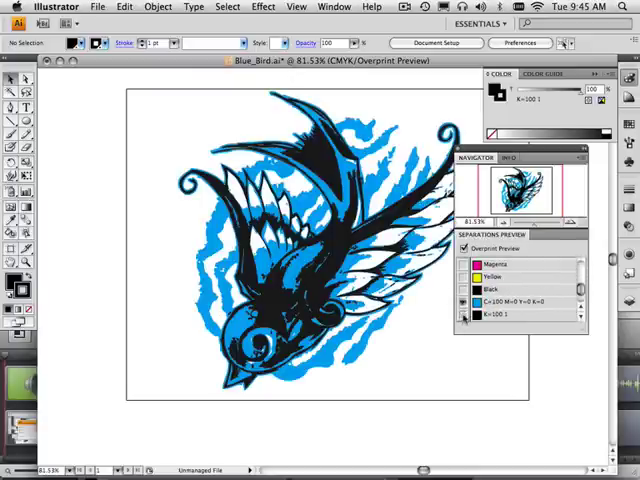
{"action": "left_click", "coordinate": [464, 288]}
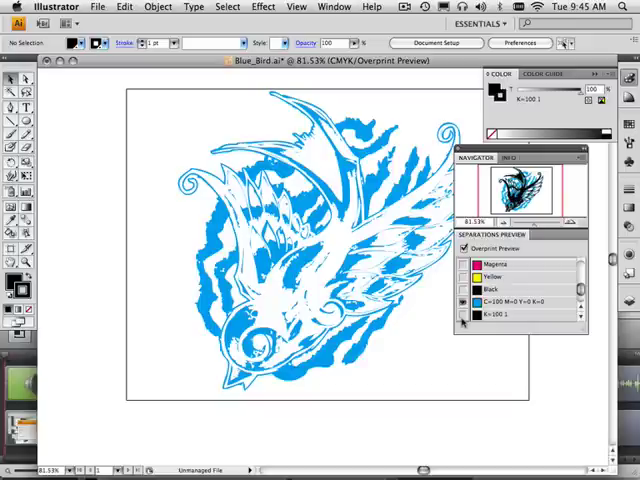
{"action": "left_click", "coordinate": [460, 316]}
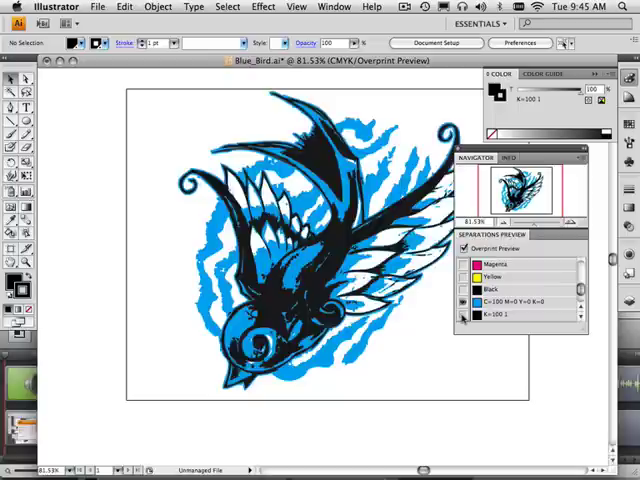
{"action": "left_click", "coordinate": [464, 276]}
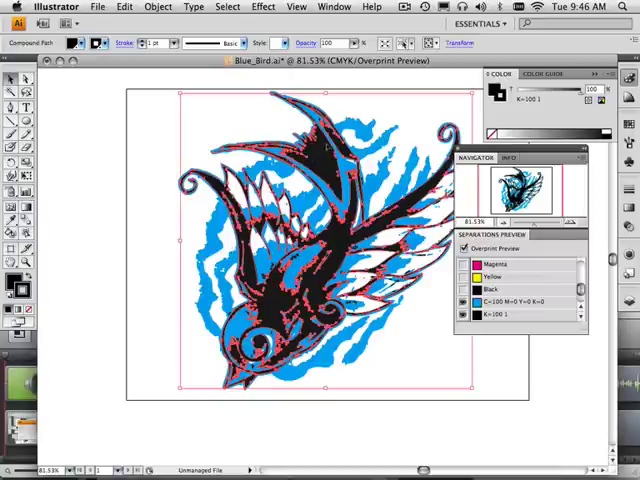
Show the Attributes panel and select every shape with the same black fill for overprinting
{"action": "left_click", "coordinate": [334, 8]}
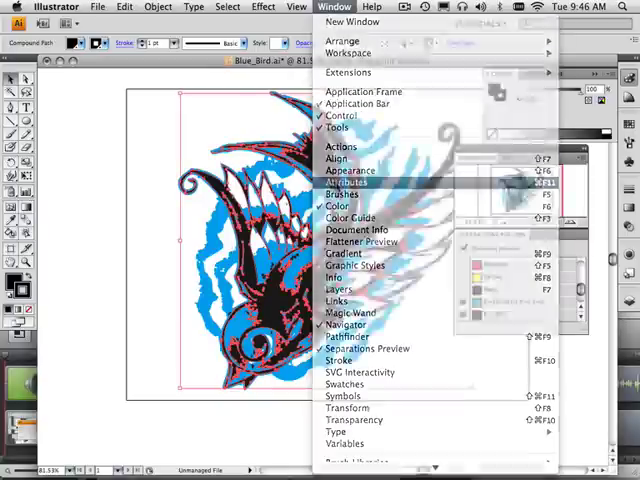
{"action": "left_click", "coordinate": [228, 8]}
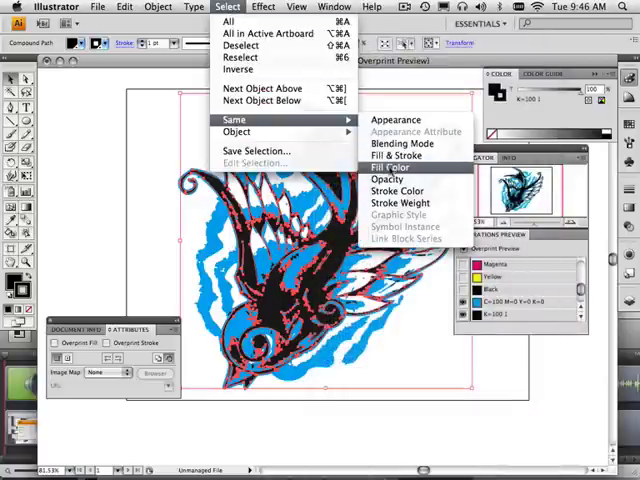
{"action": "left_click", "coordinate": [392, 168]}
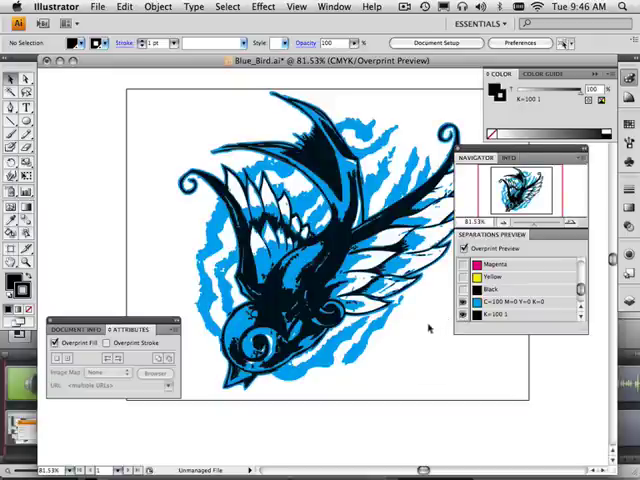
{"action": "mouse_move", "coordinate": [188, 344]}
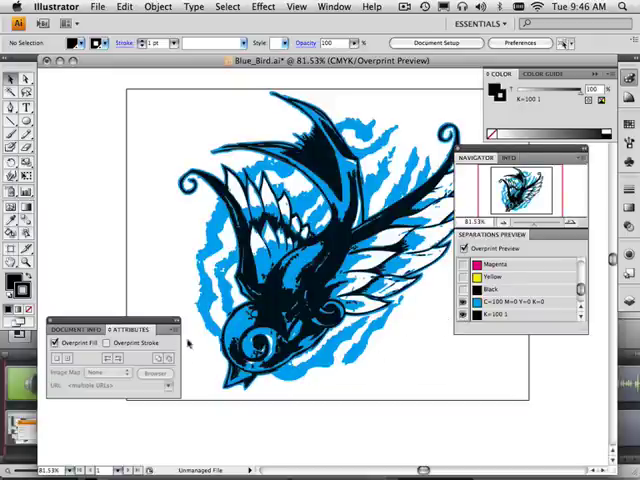